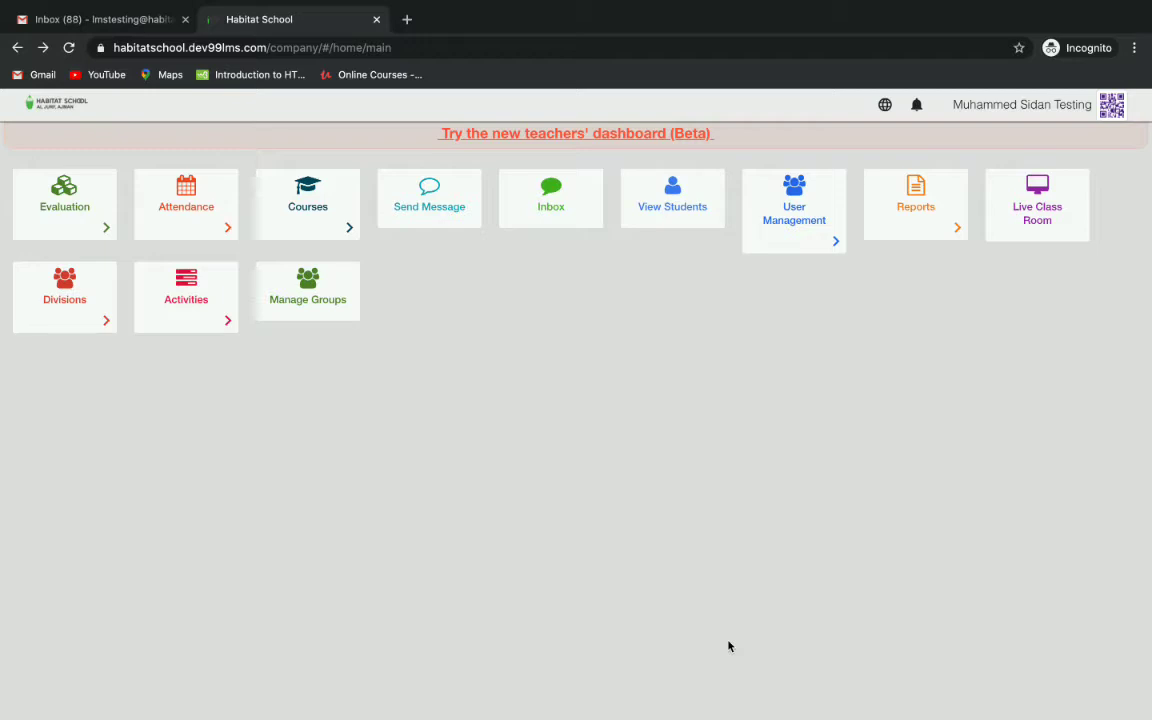
mouse_move(711, 380)
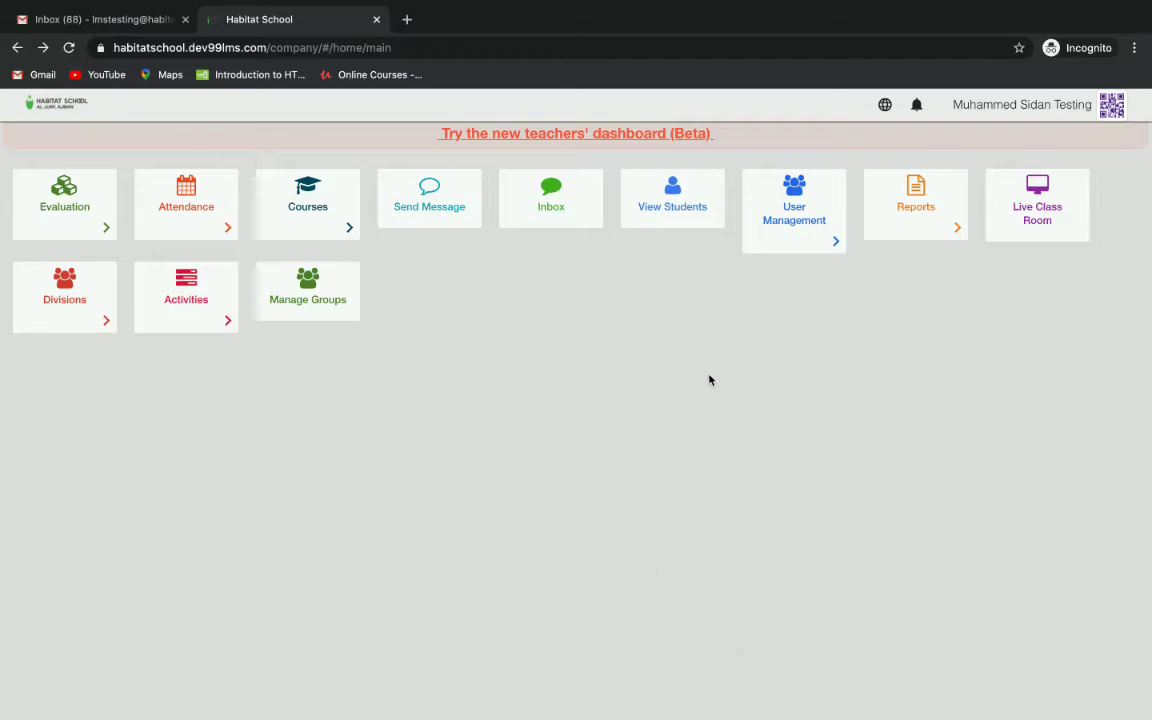
mouse_move(606, 143)
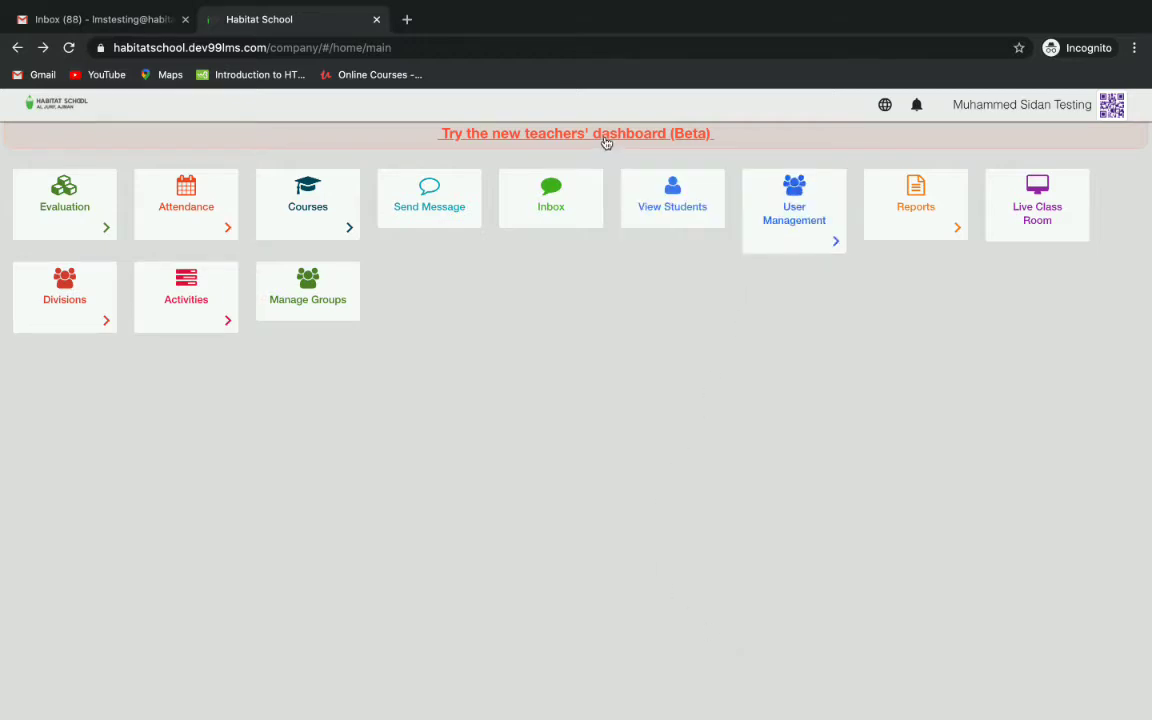
- Switch to the Beta teachers' dashboard and focus its class search box
left_click(596, 133)
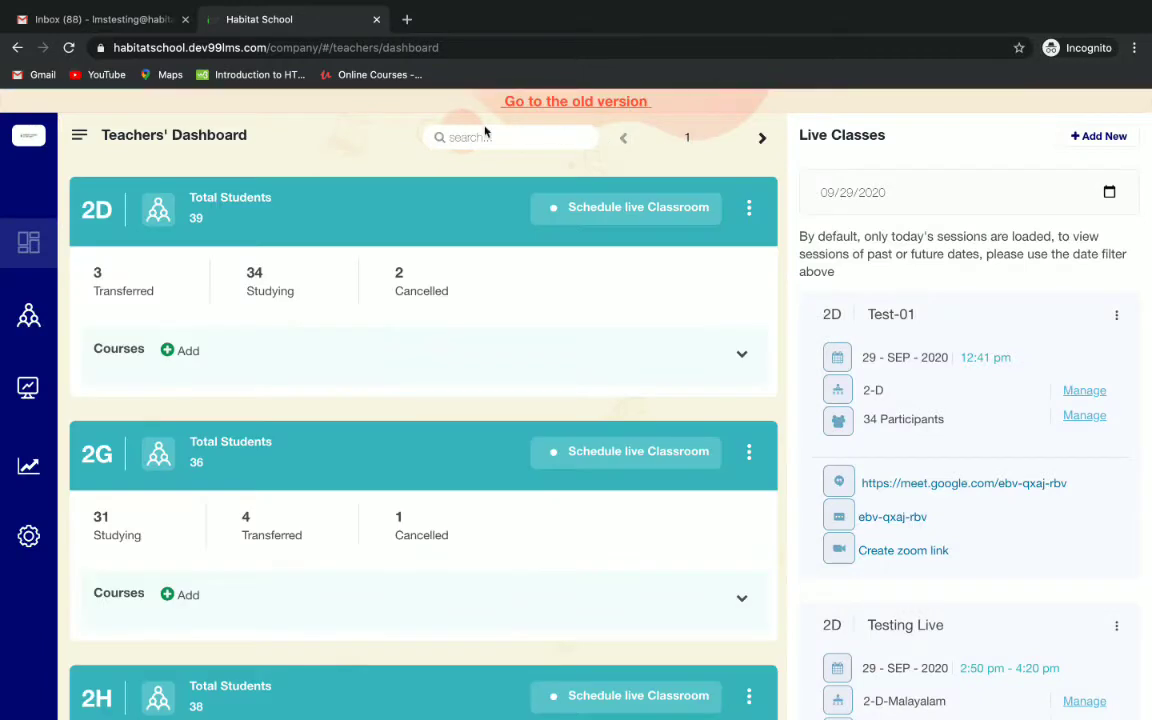
left_click(510, 137)
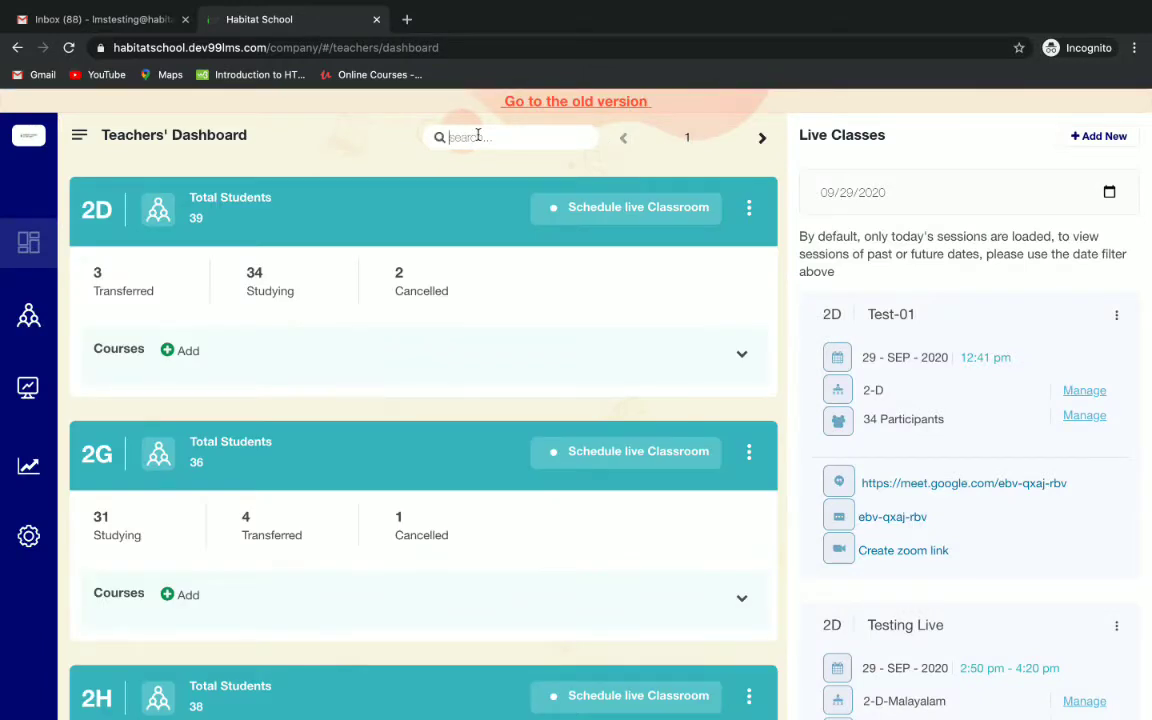
mouse_move(654, 231)
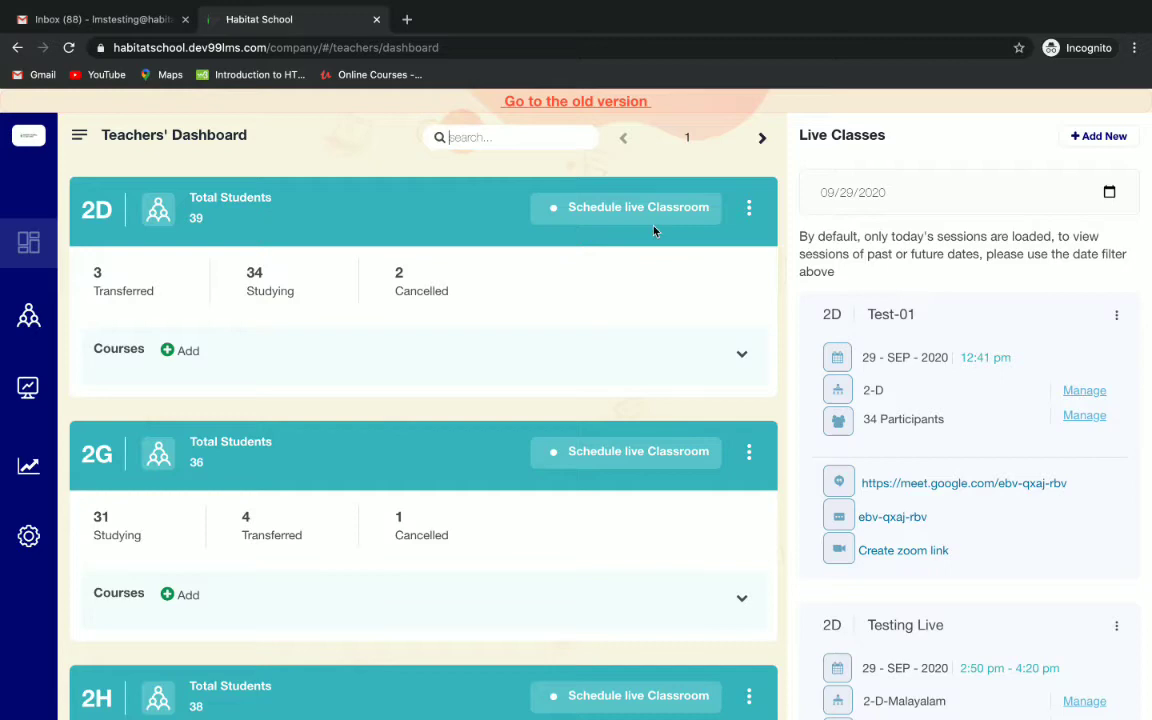
mouse_move(638, 210)
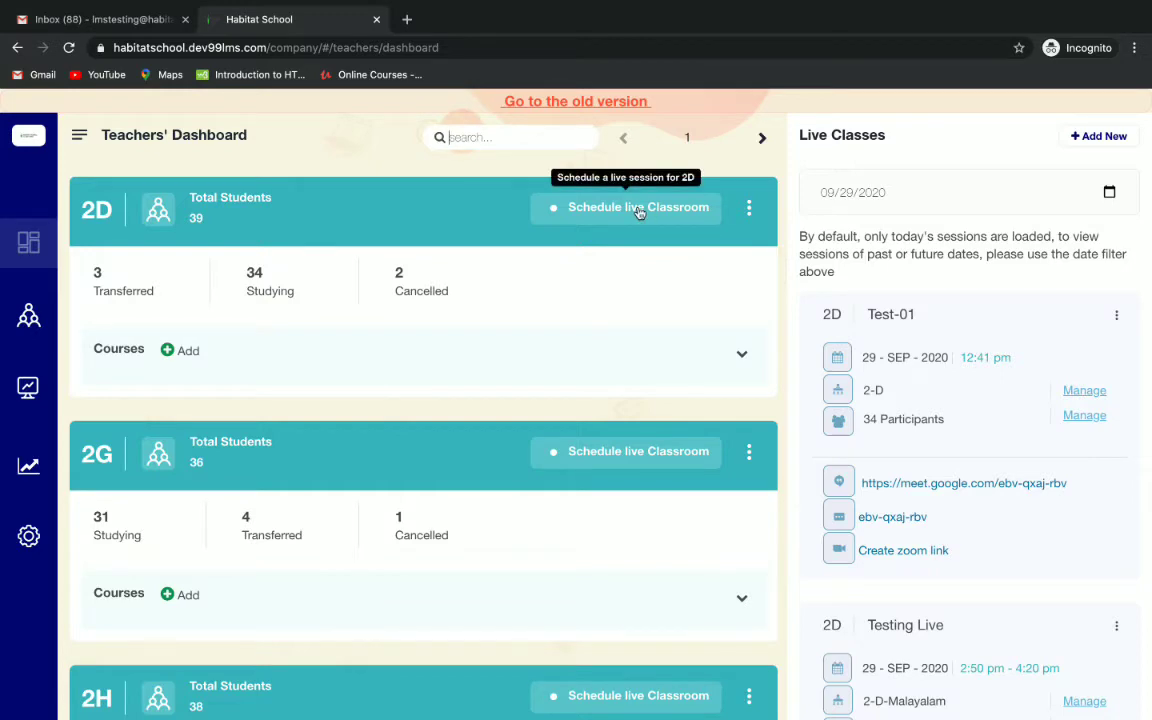
- Create a 2D live class 'G3-SCIENCE-PERIOD 1' on 09/30/2020, 12:30 PM to 01:00 PM
left_click(638, 207)
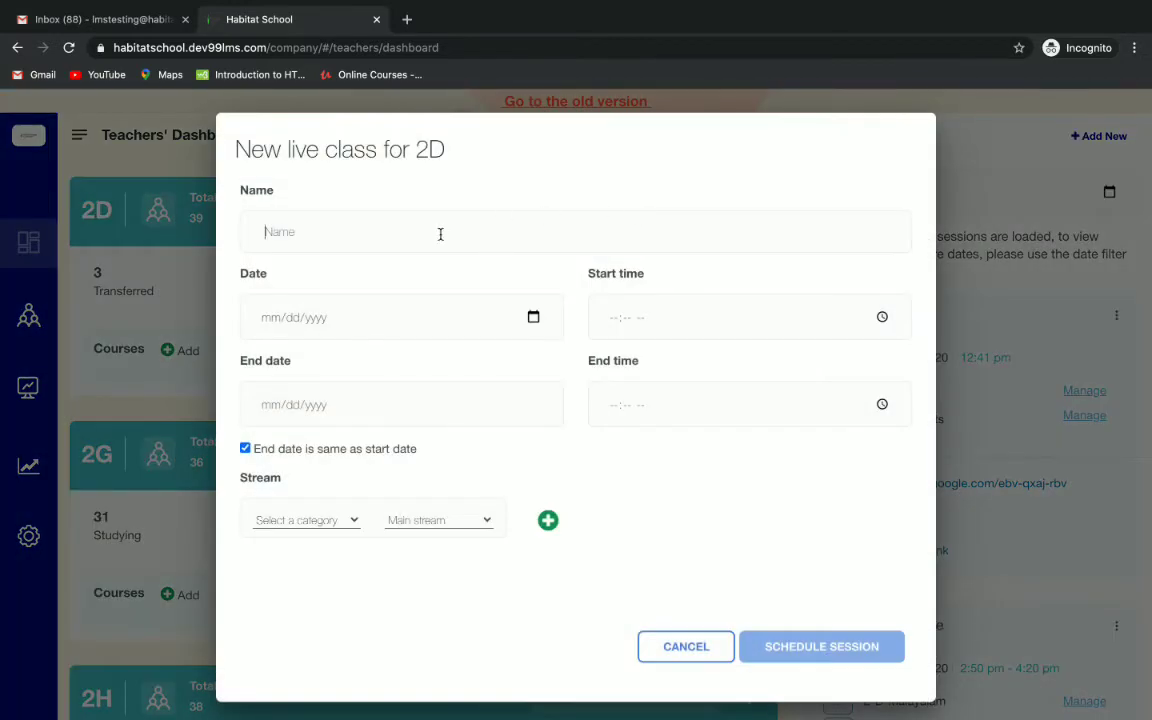
type("G3-SCIENCE")
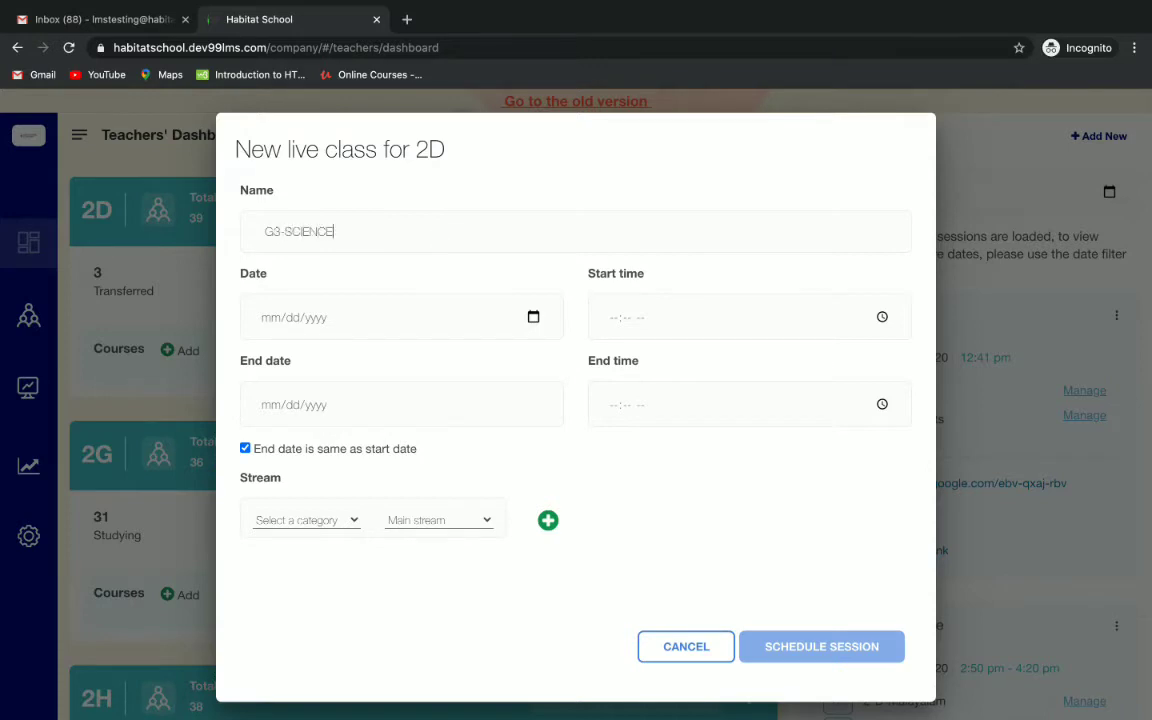
type("-PERIOD 1")
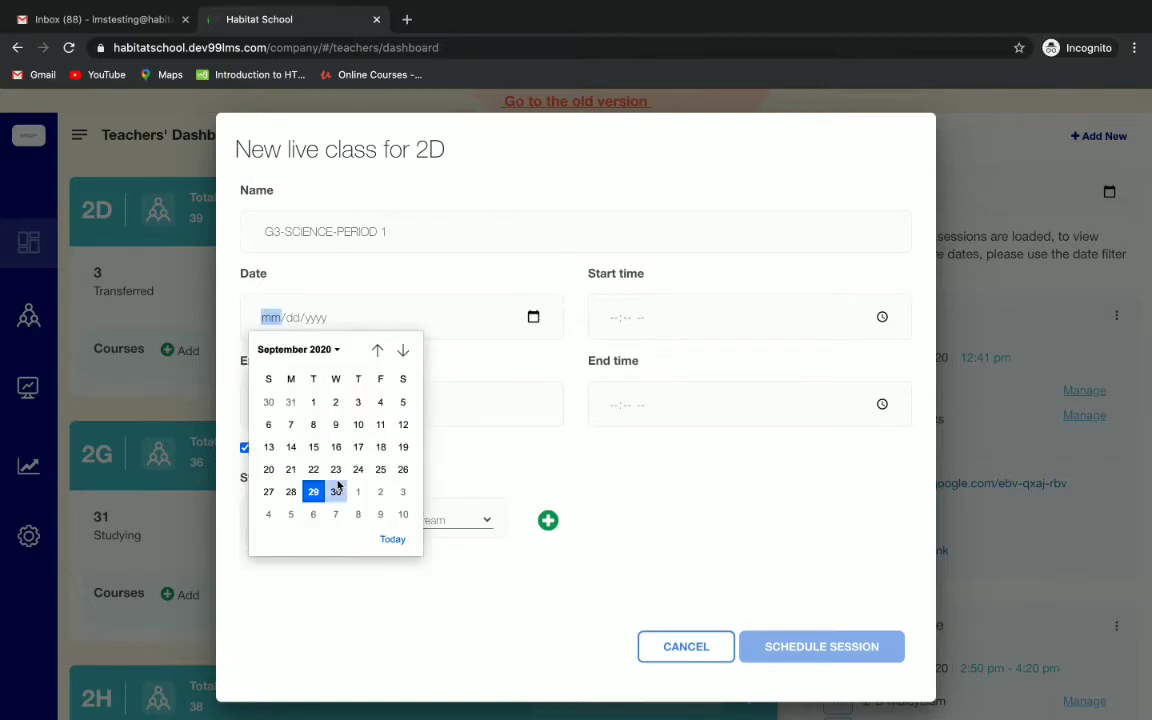
left_click(336, 491)
type("12:30 PM")
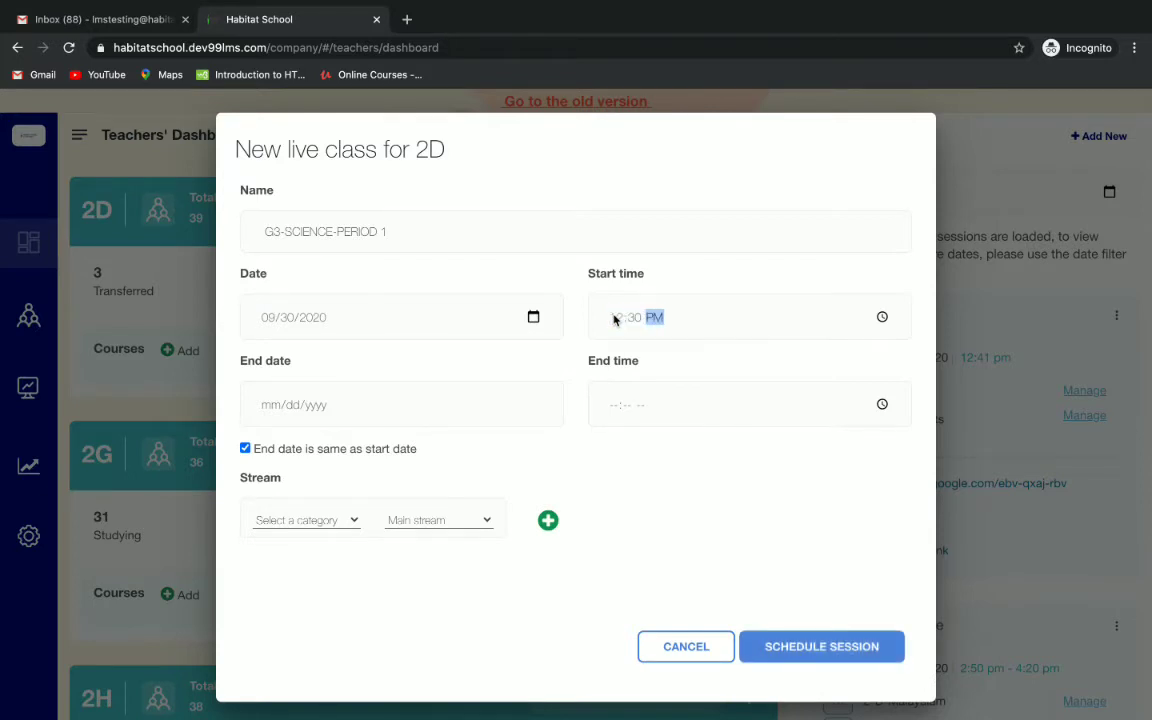
left_click(615, 404)
type("01:00 PM")
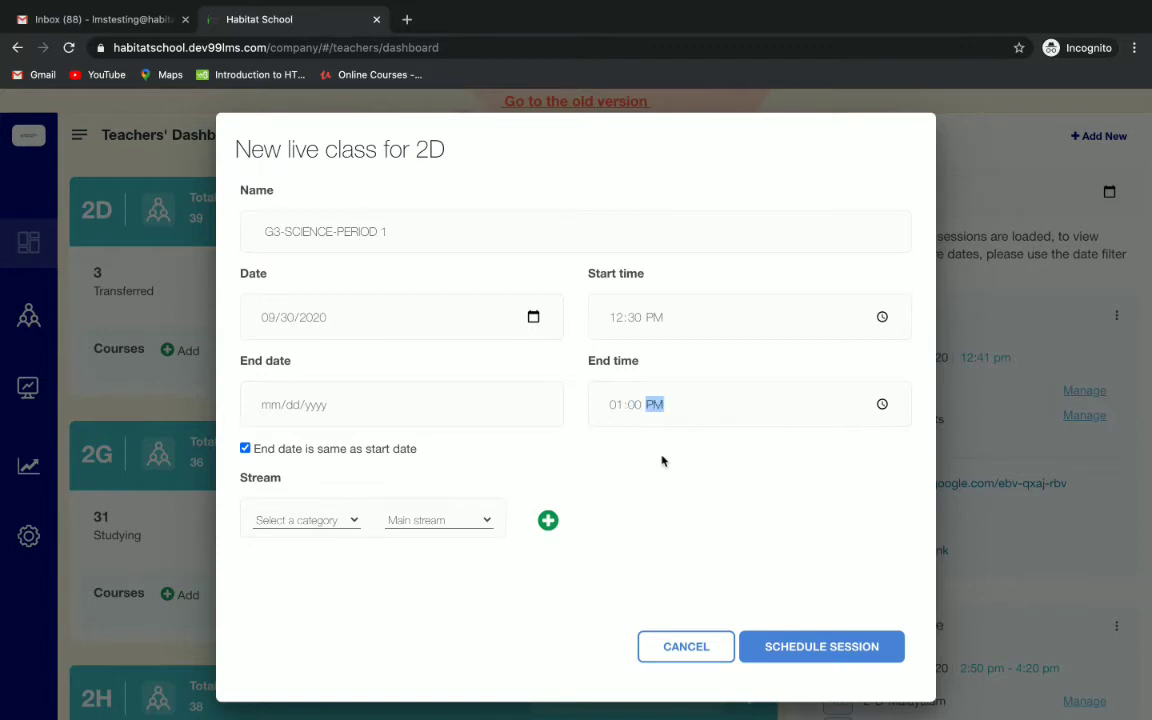
left_click(305, 519)
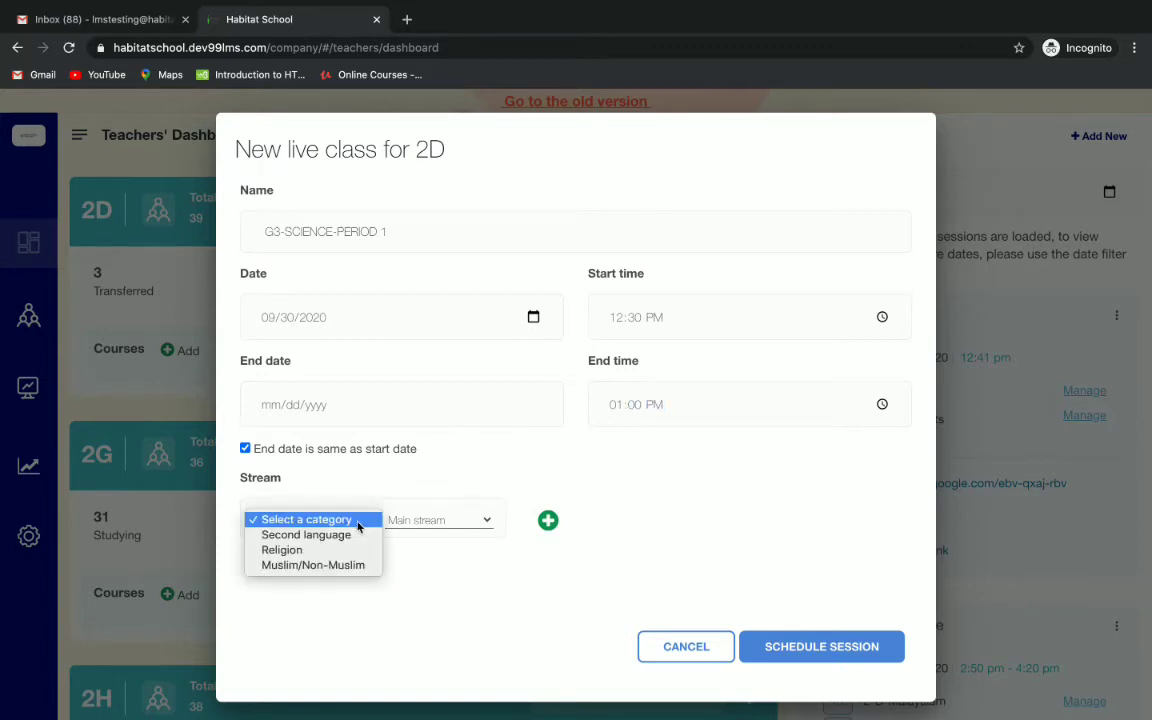
- Leave the stream category unselected and schedule the session
left_click(305, 519)
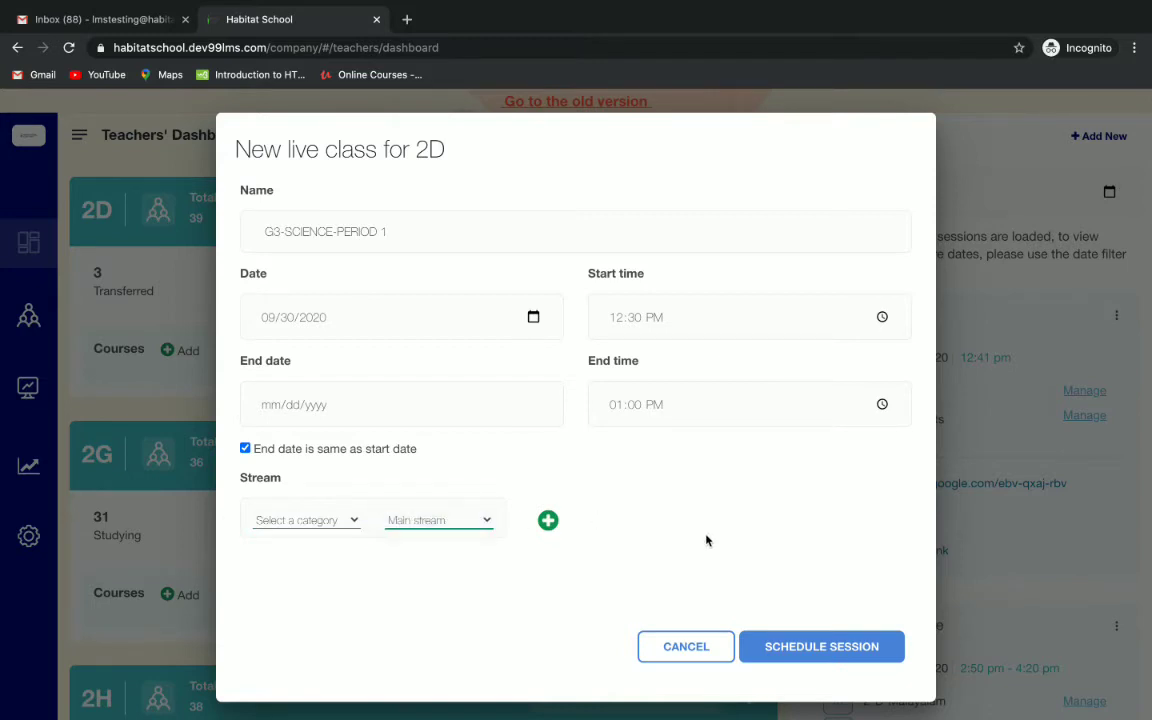
mouse_move(821, 646)
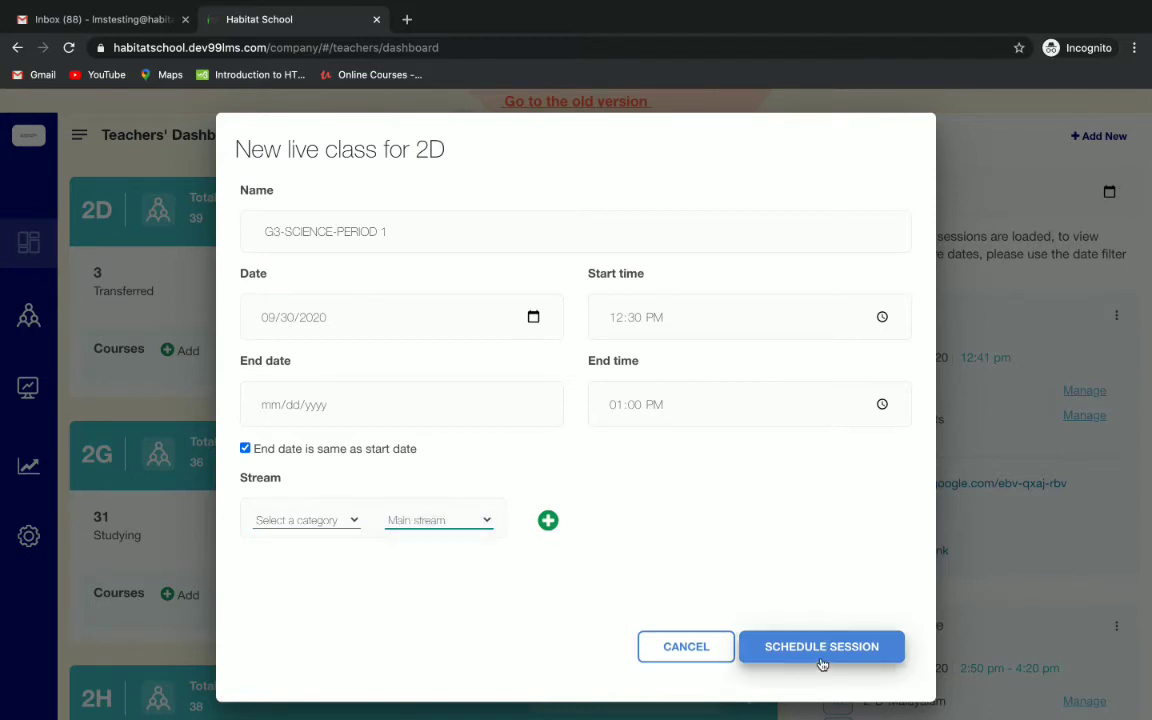
left_click(821, 646)
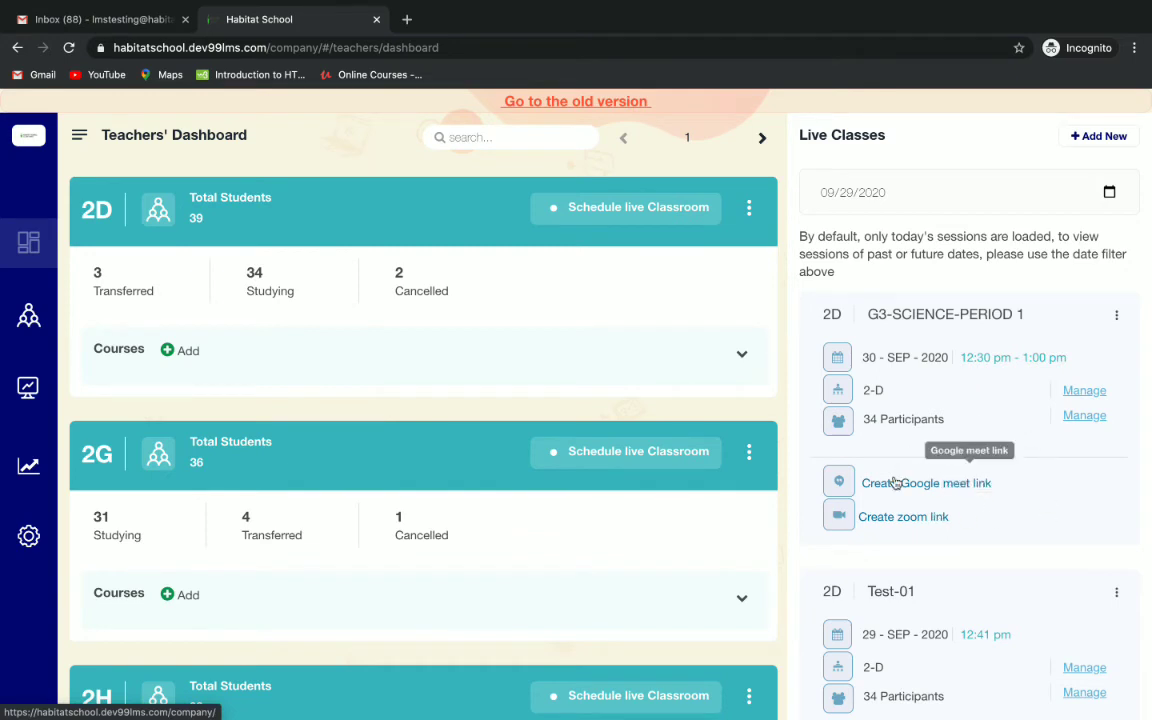
- Create the Google Meet link for G3-SCIENCE-PERIOD 1 and allow camera and microphone
left_click(926, 482)
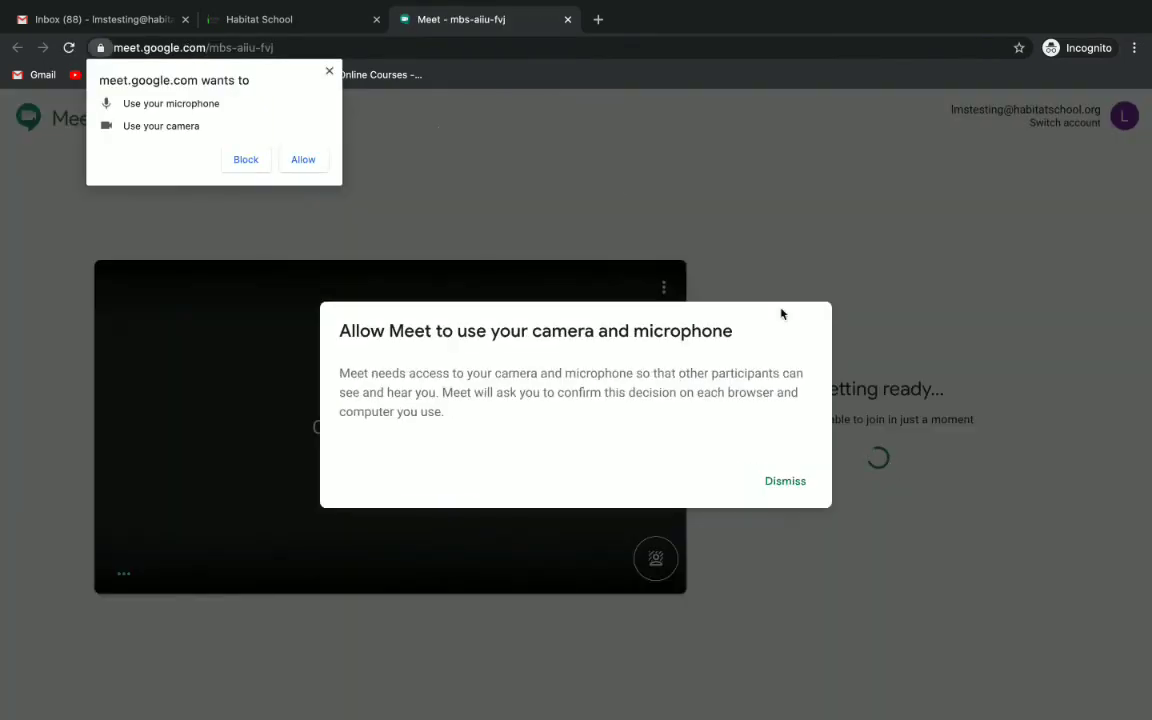
left_click(303, 160)
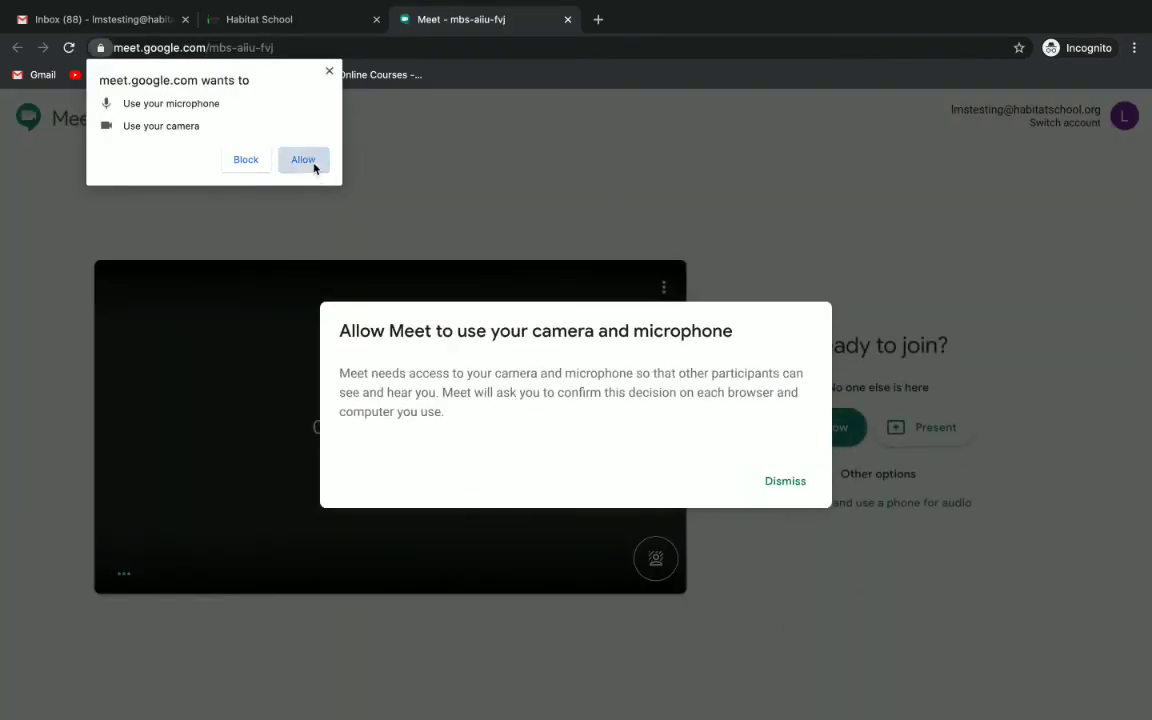
left_click(303, 159)
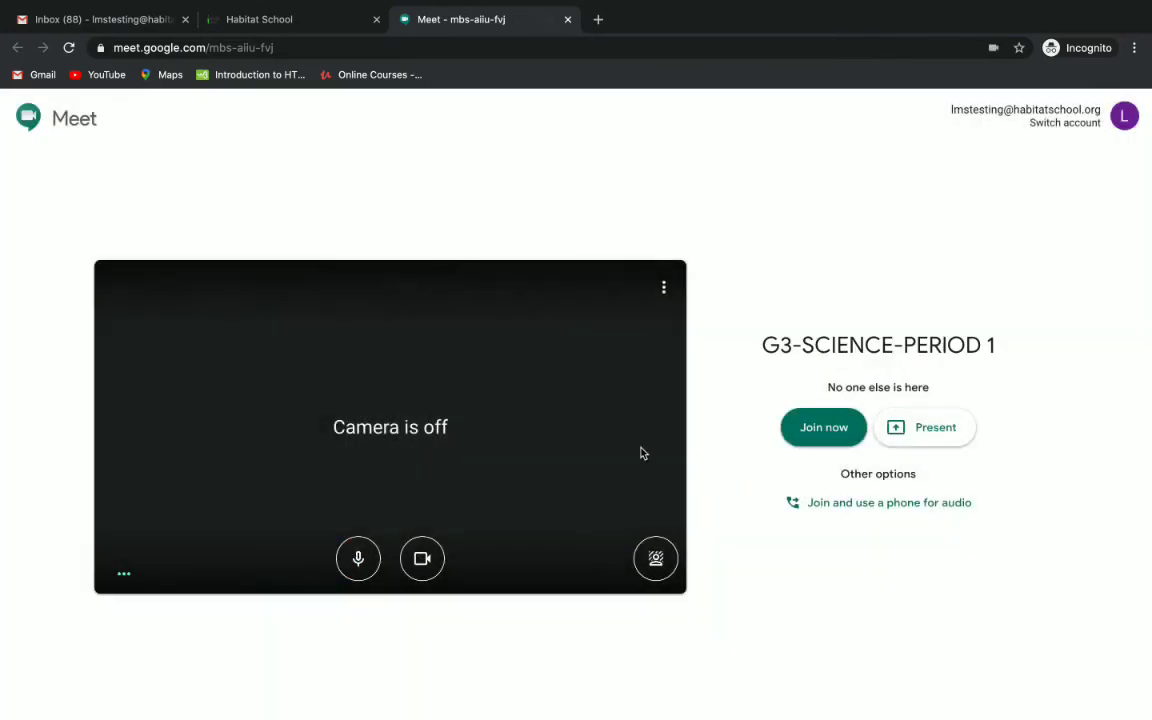
left_click(421, 558)
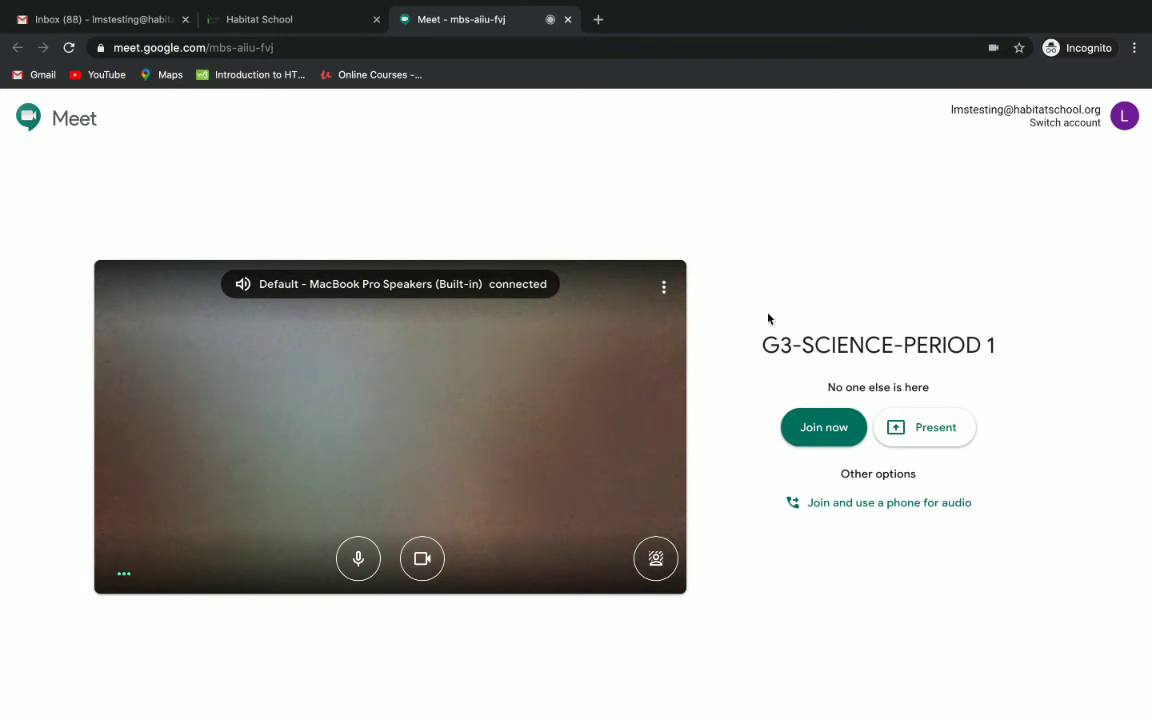
mouse_move(841, 546)
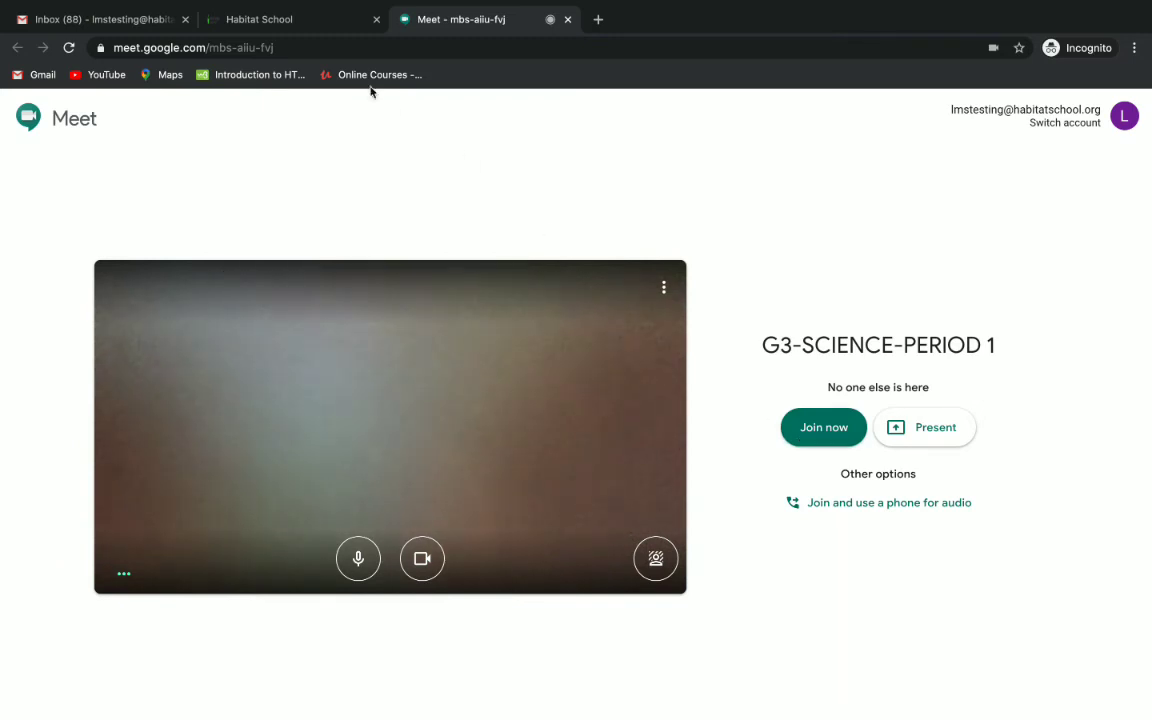
left_click(278, 19)
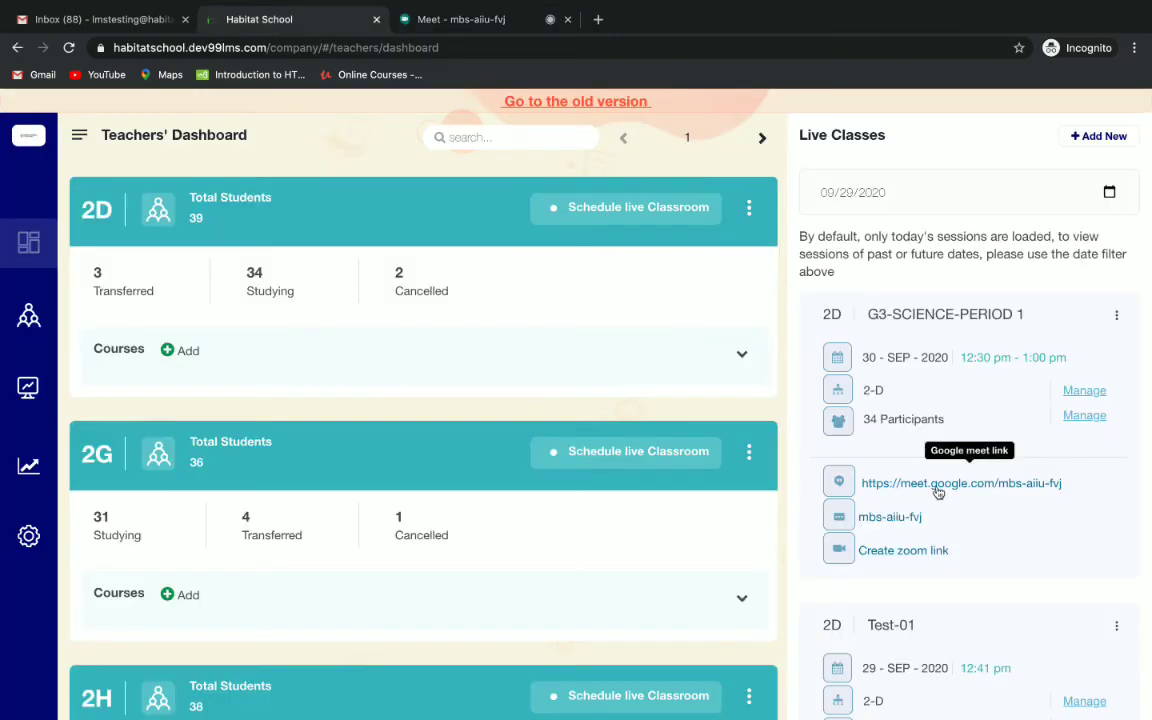